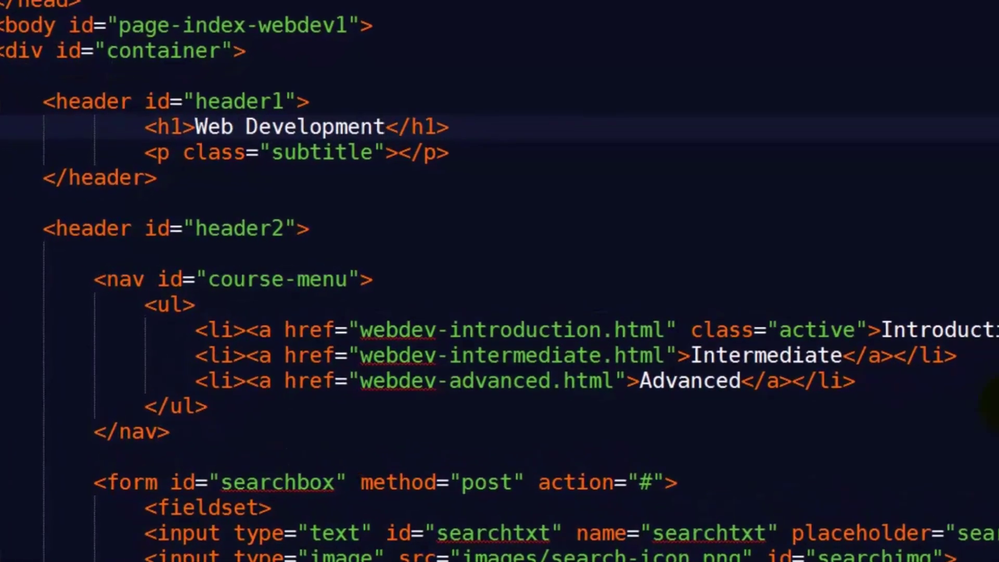
# - Fill the subtitle paragraph with the text "Six Minutes. Smarter."
pyautogui.write('Six Minutes.')
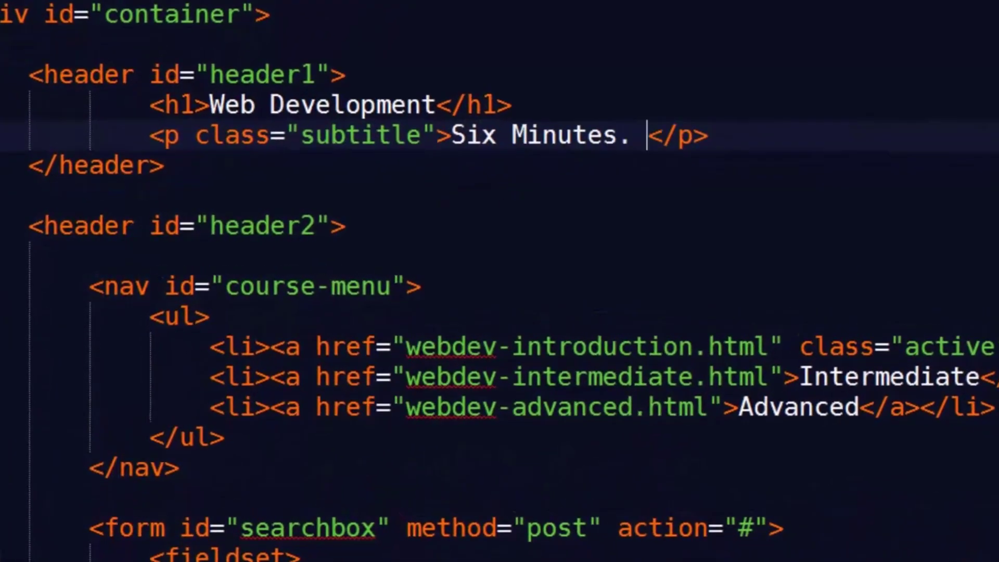
pyautogui.write('Smarter.')
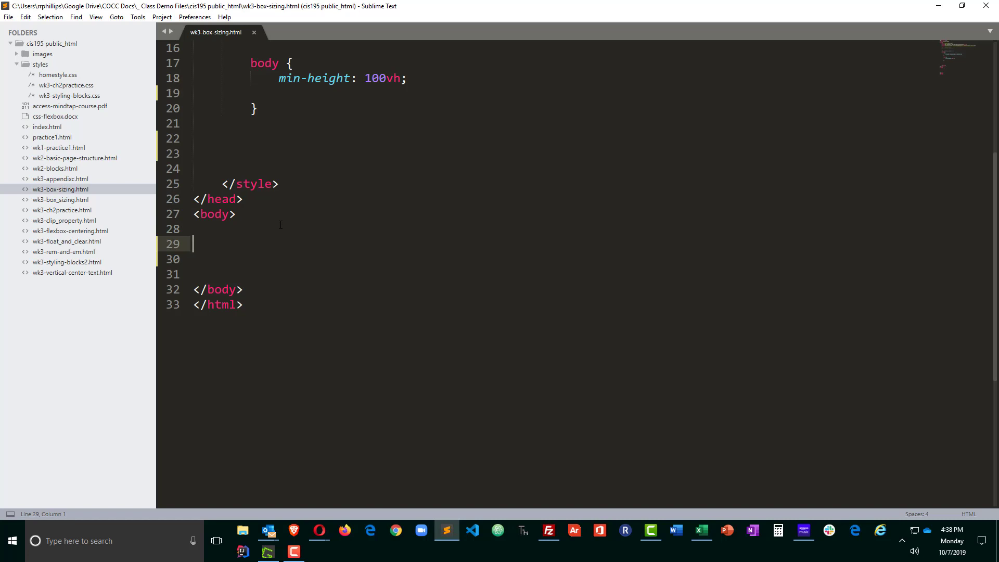
# - Add a plain div reading "This is a regular box" to the body
pyautogui.write('<div')
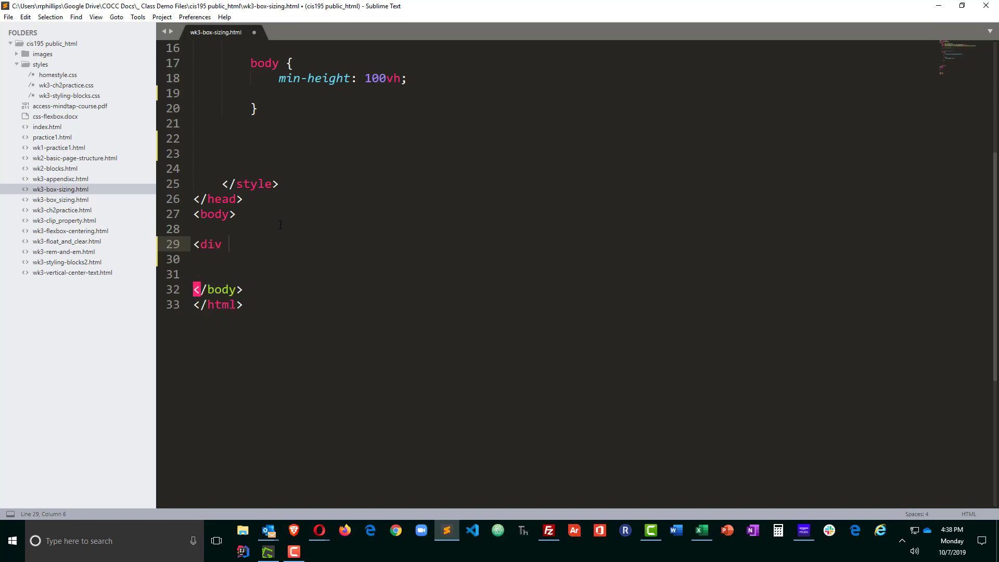
pyautogui.write('This is')
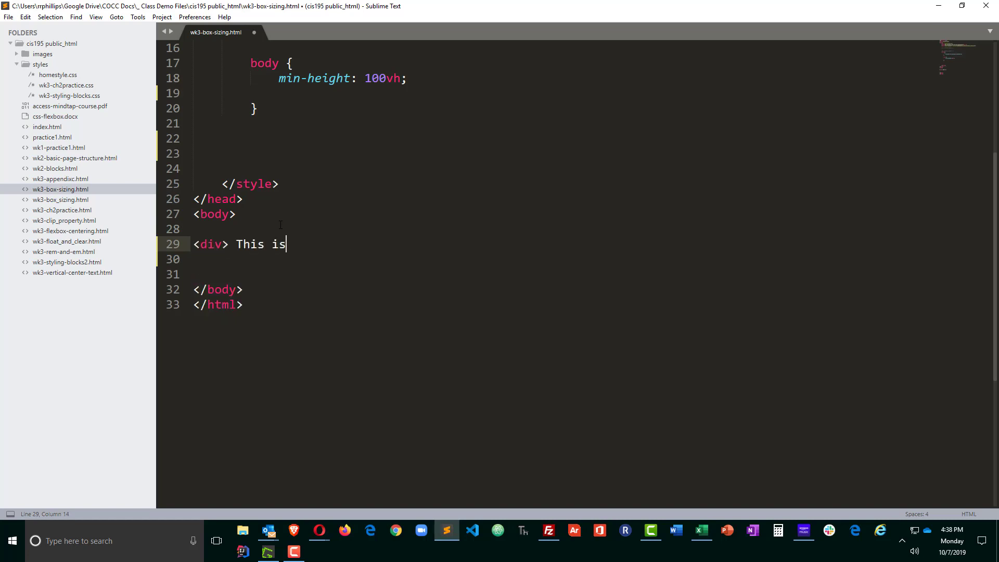
pyautogui.write('a regula')
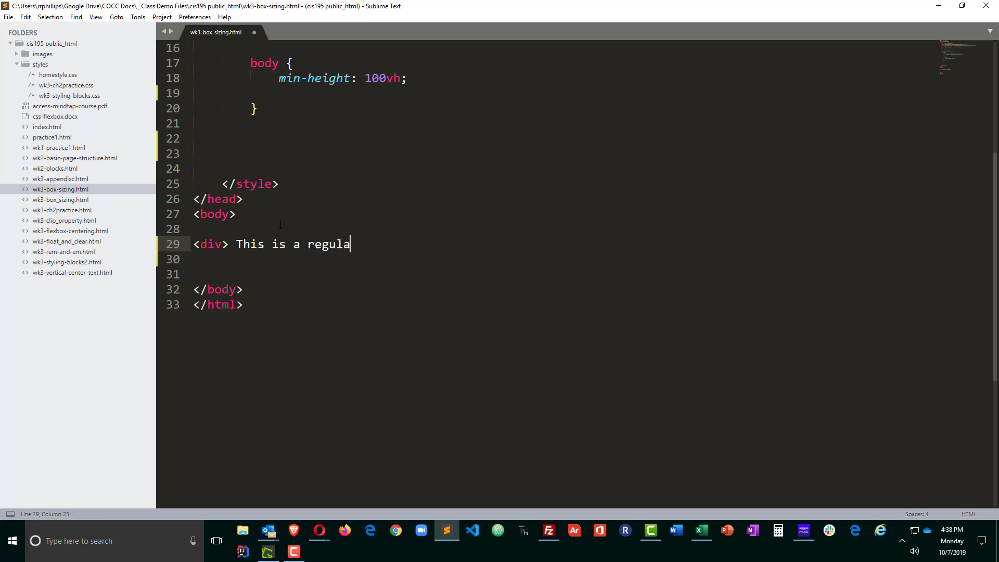
pyautogui.write('r box </div>d')
pyautogui.click(562, 273)
pyautogui.write('<div cla')
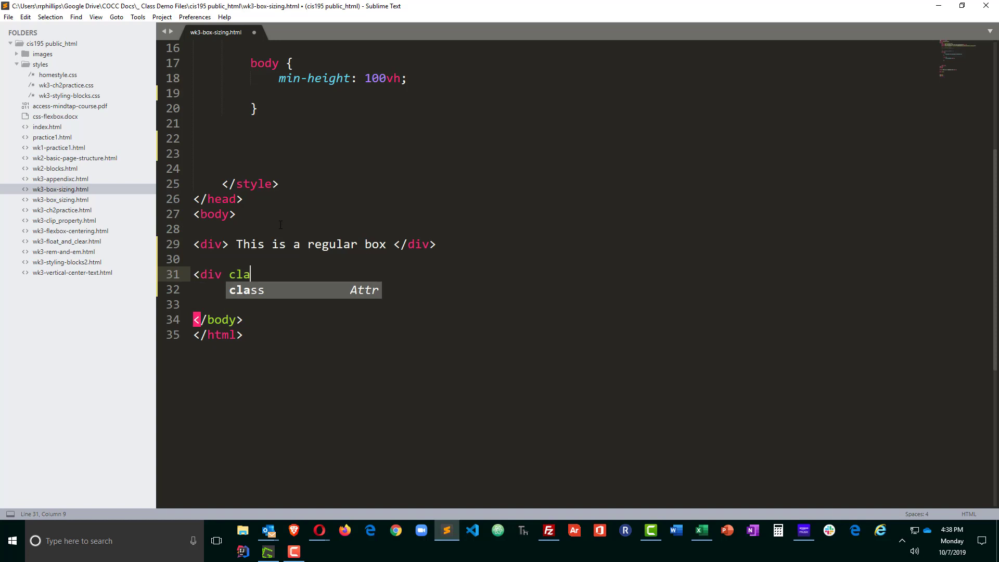
# - Add a div with class border-box reading "This box has box-sizing applied" and save
pyautogui.write('ss="border-')
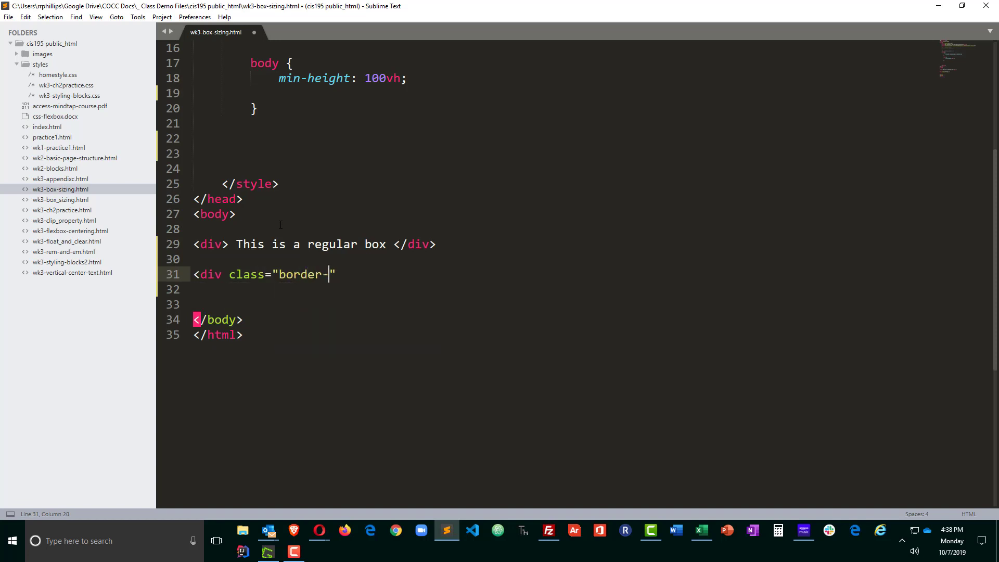
pyautogui.write('box')
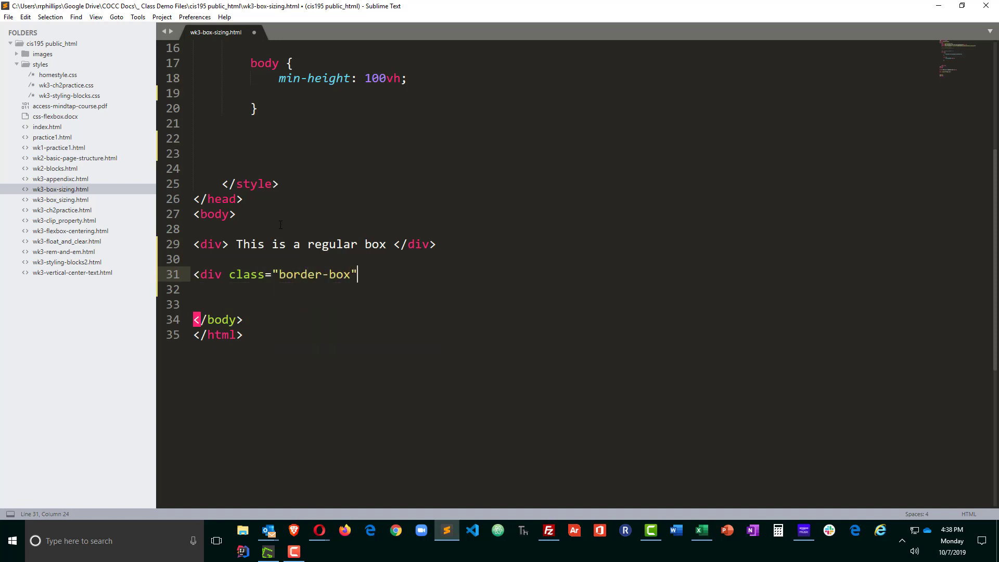
pyautogui.write('>')
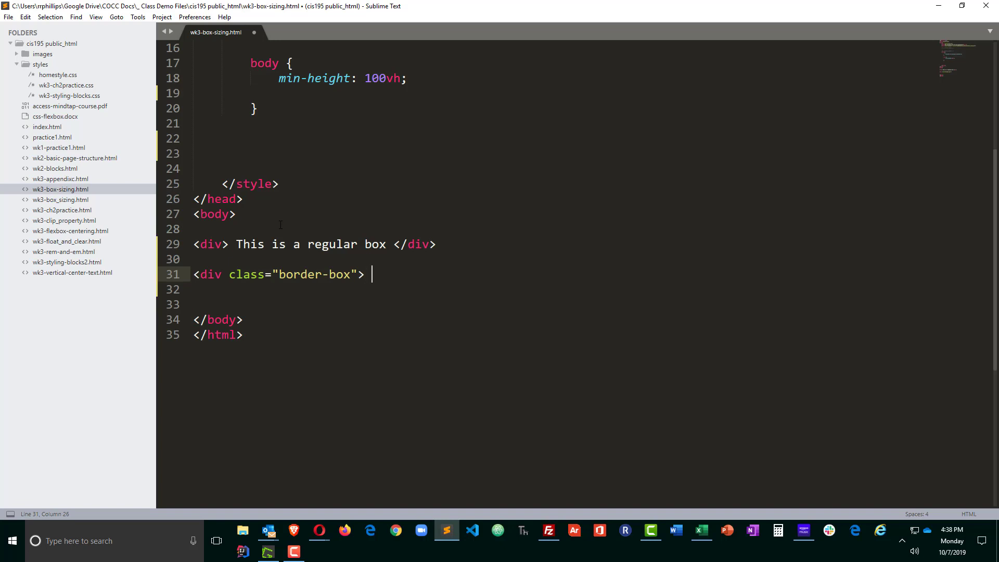
pyautogui.write('This box has box-sizing applied </div>di')
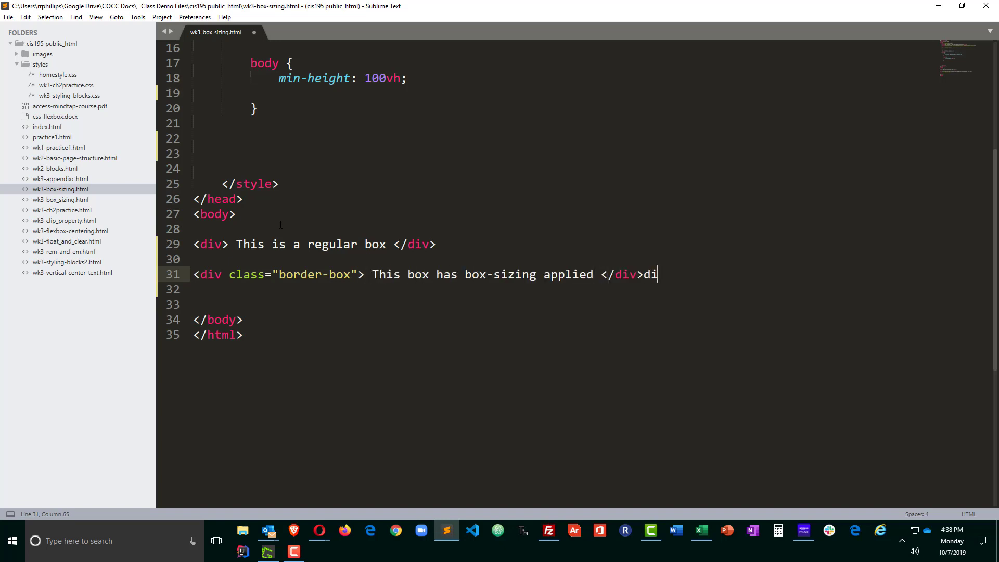
pyautogui.press('Ctrl+S')
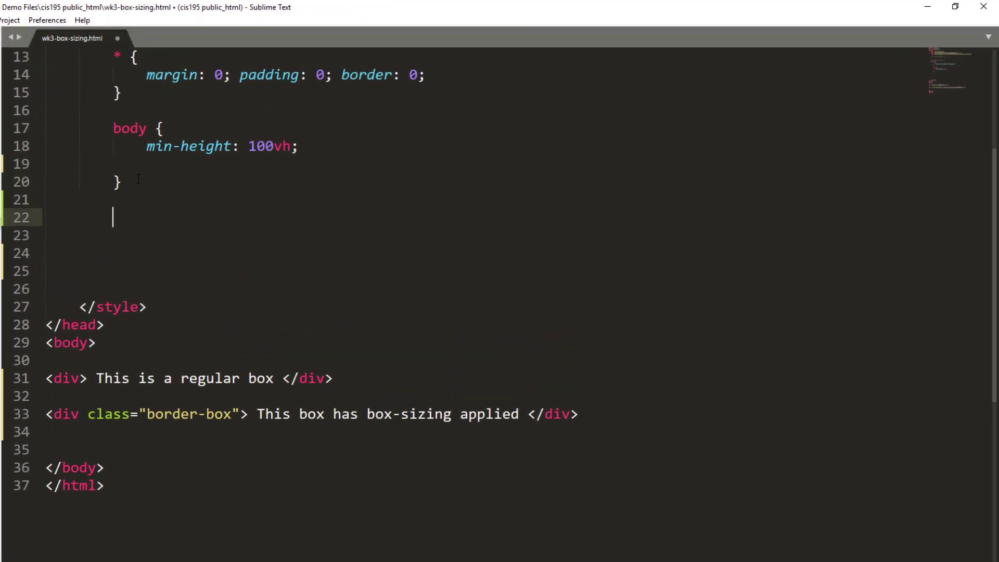
# - Write a div rule: width 500px, height 200px, margin 50px auto, border 25px solid #900, and save
pyautogui.write('div')
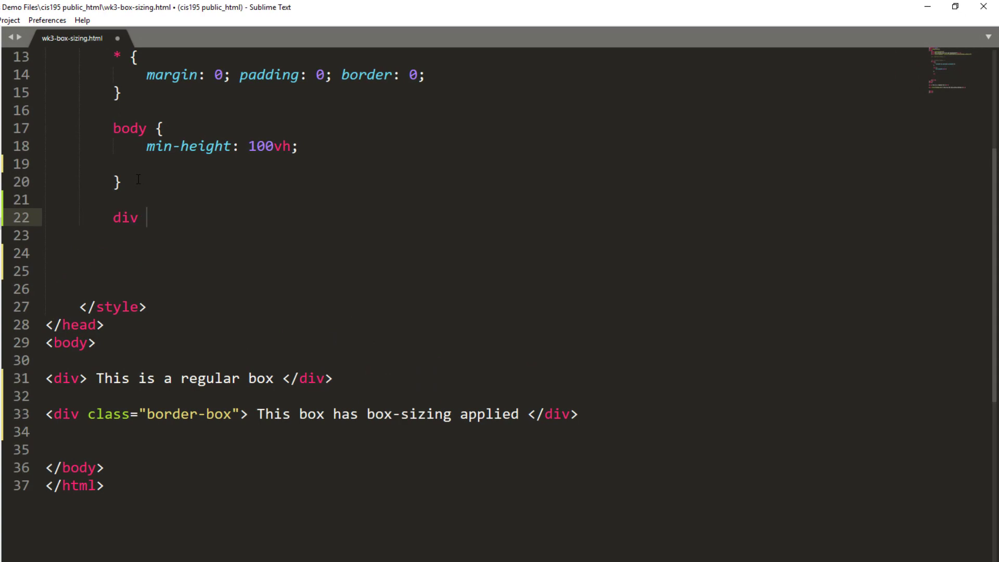
pyautogui.write('{ width')
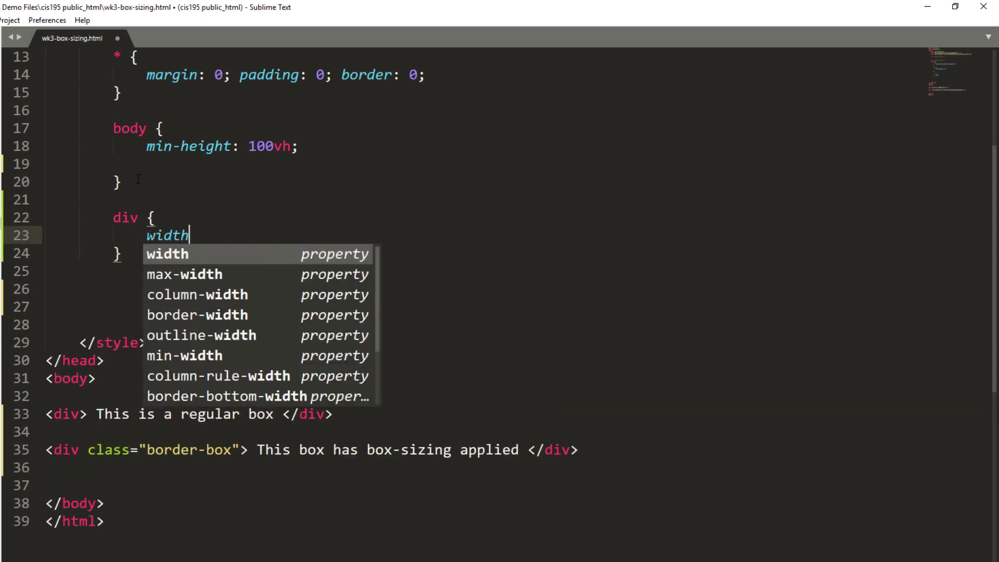
pyautogui.write(': 500px; height: 200px;')
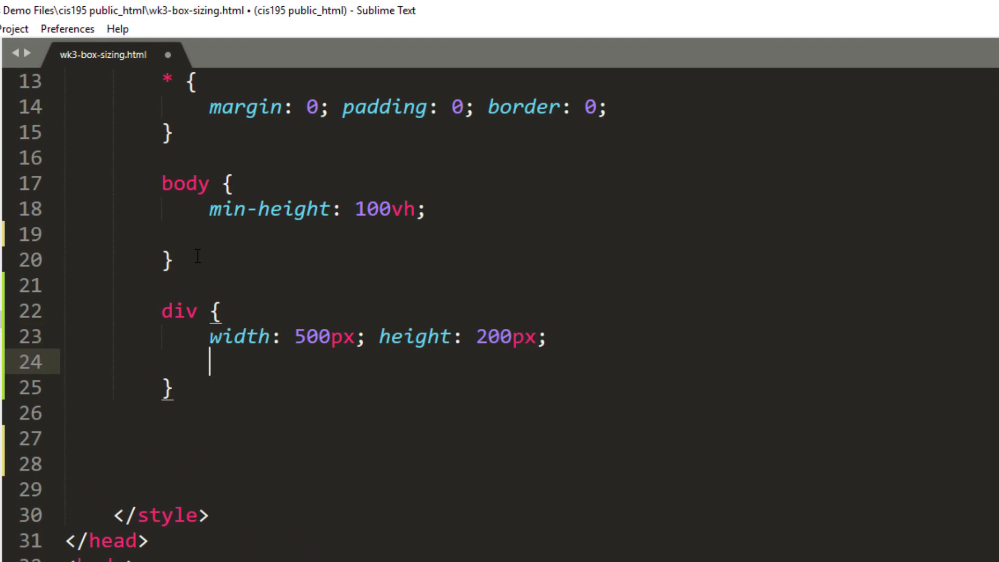
pyautogui.write('margin: 50p;')
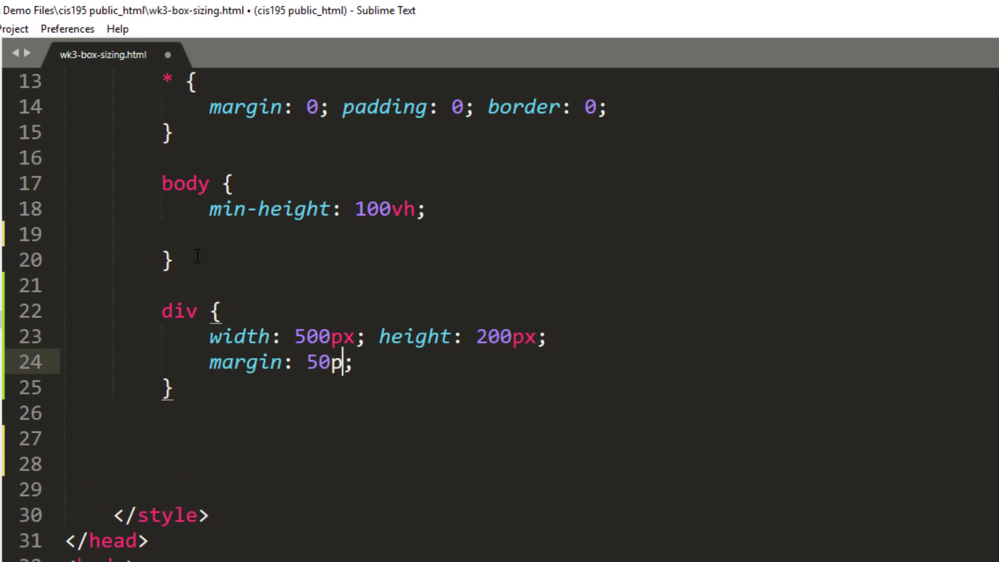
pyautogui.write('x auto')
pyautogui.write('border: ;')
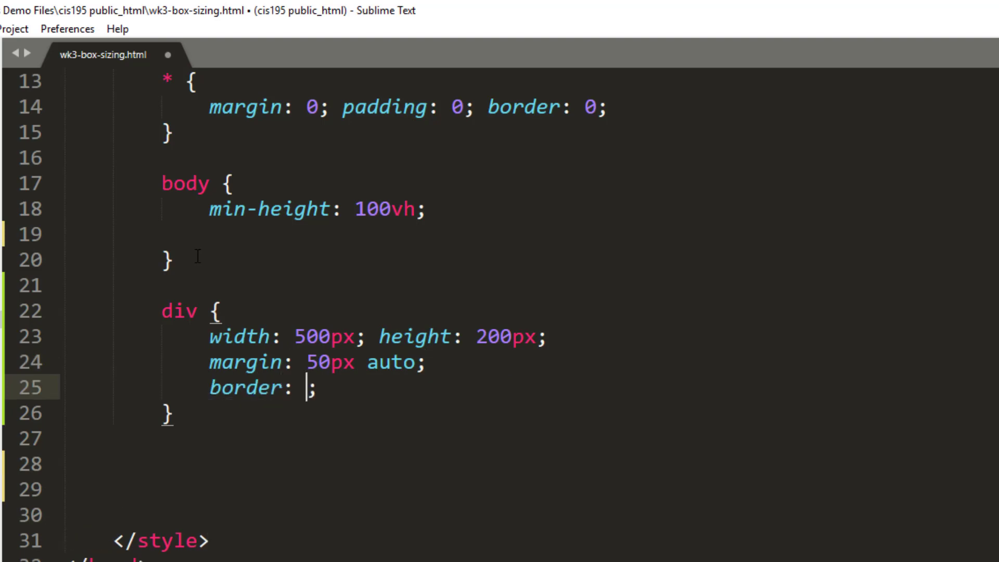
pyautogui.write('25px')
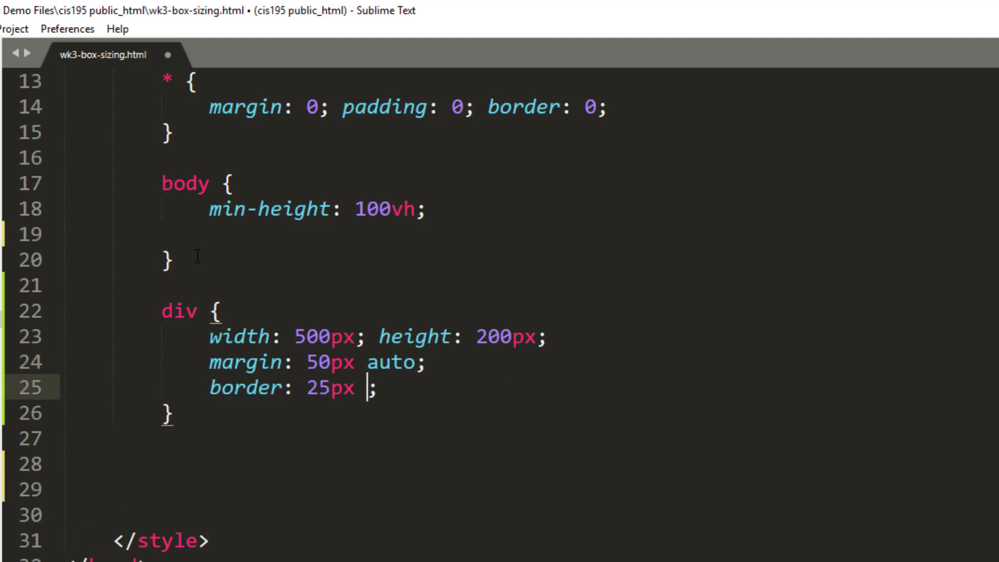
pyautogui.write('solid #900')
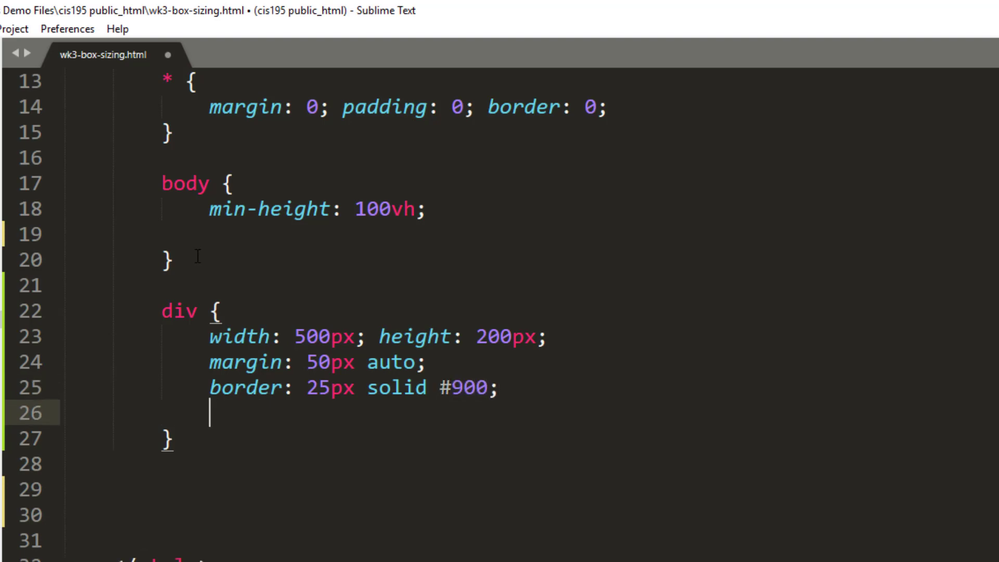
pyautogui.press('ctrl+s')
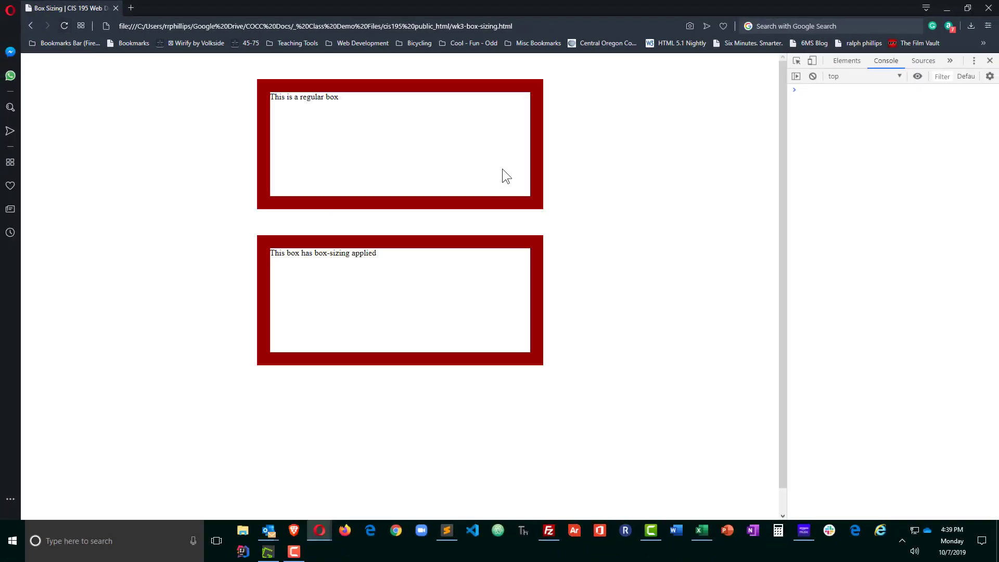
pyautogui.moveTo(355, 295)
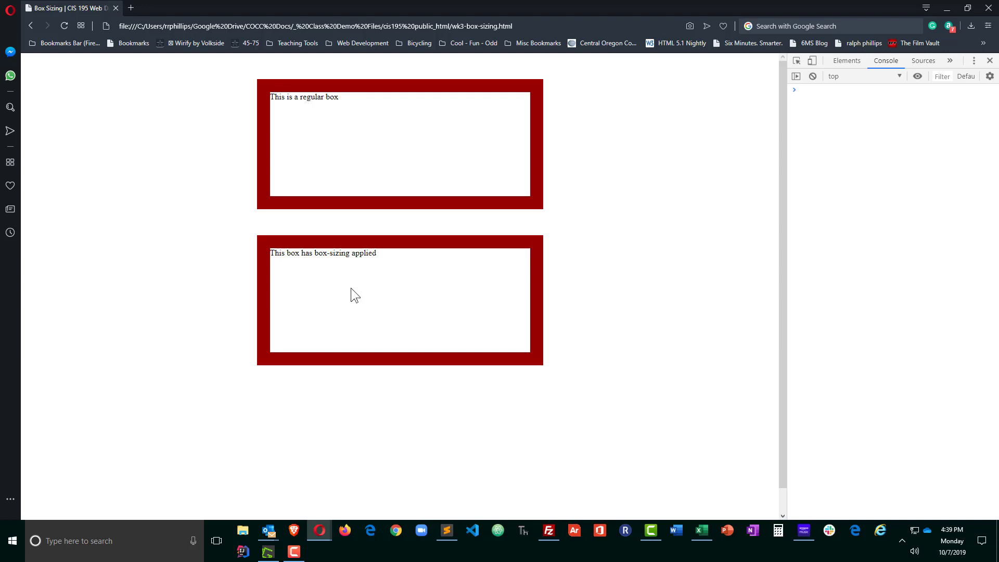
# - View the refreshed page in Opera showing both equal dark-red bordered boxes
pyautogui.click(446, 530)
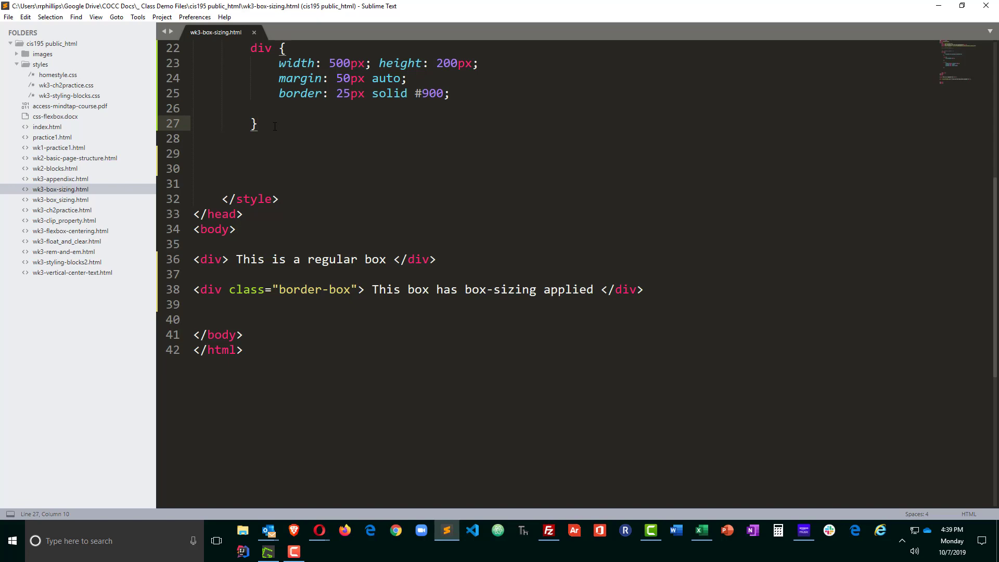
# - Write a div.border-box rule declaring box-sizing: border-box via autocomplete
pyautogui.write('div.border')
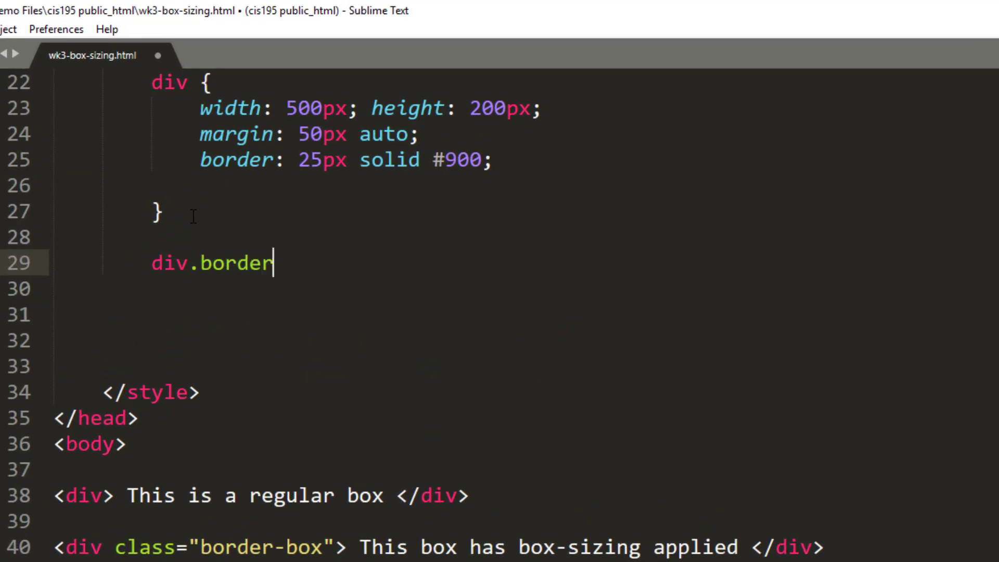
pyautogui.write('-box')
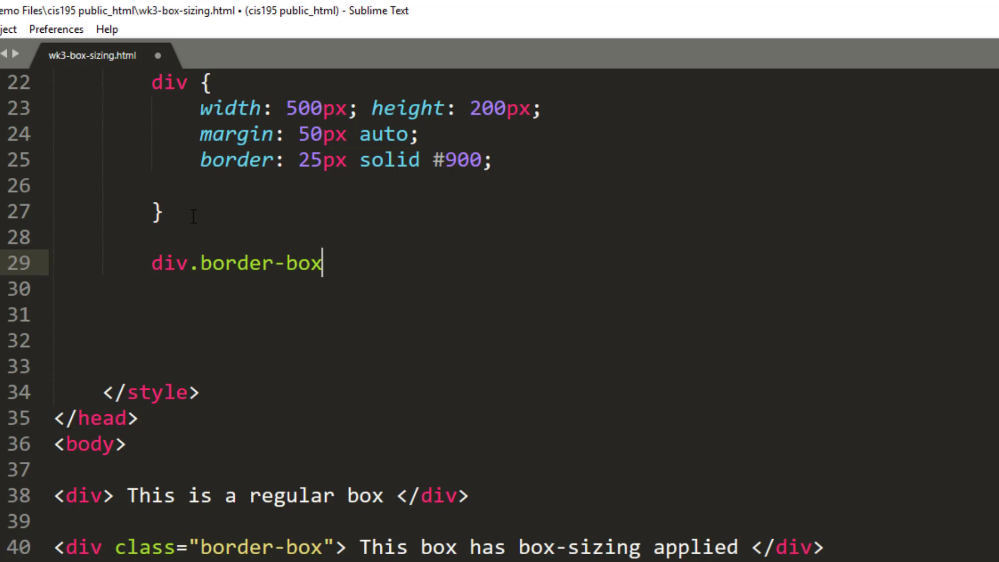
pyautogui.write('{')
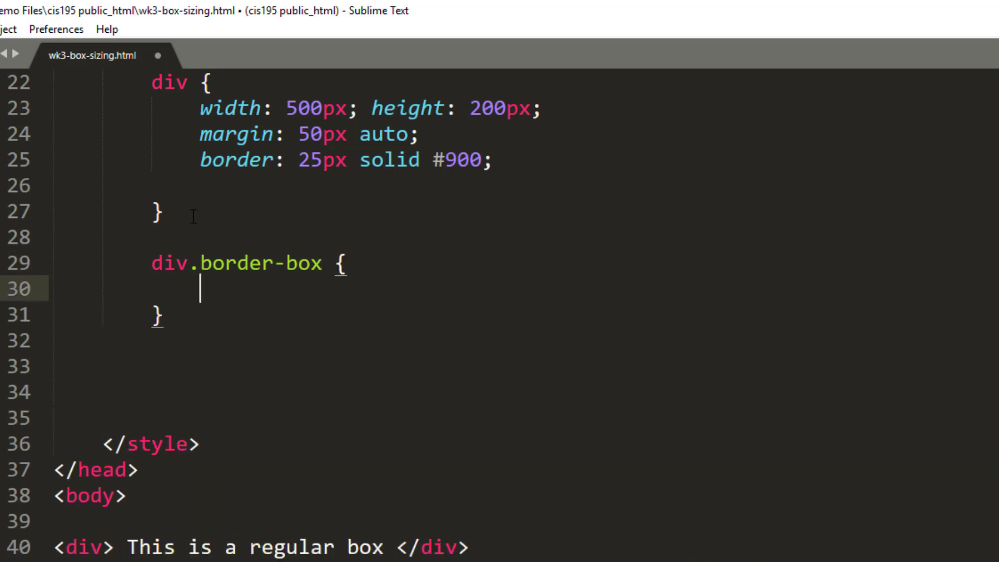
pyautogui.write('box-s')
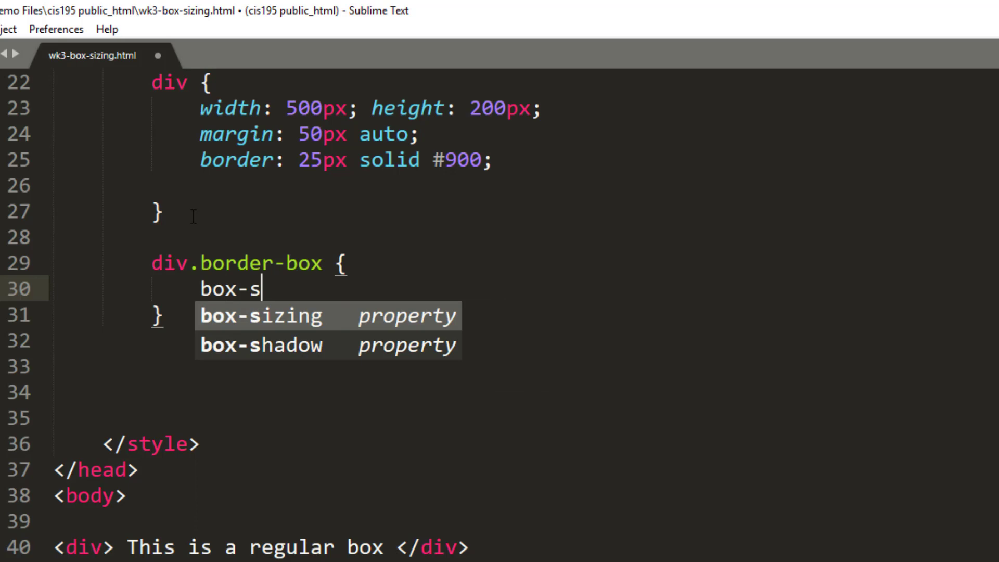
pyautogui.press('tab')
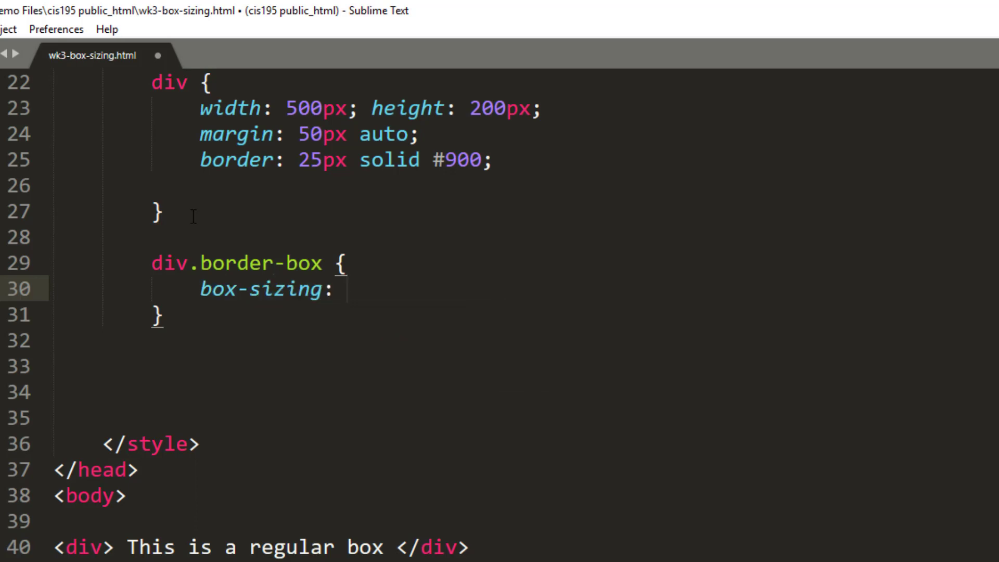
pyautogui.write('cont')
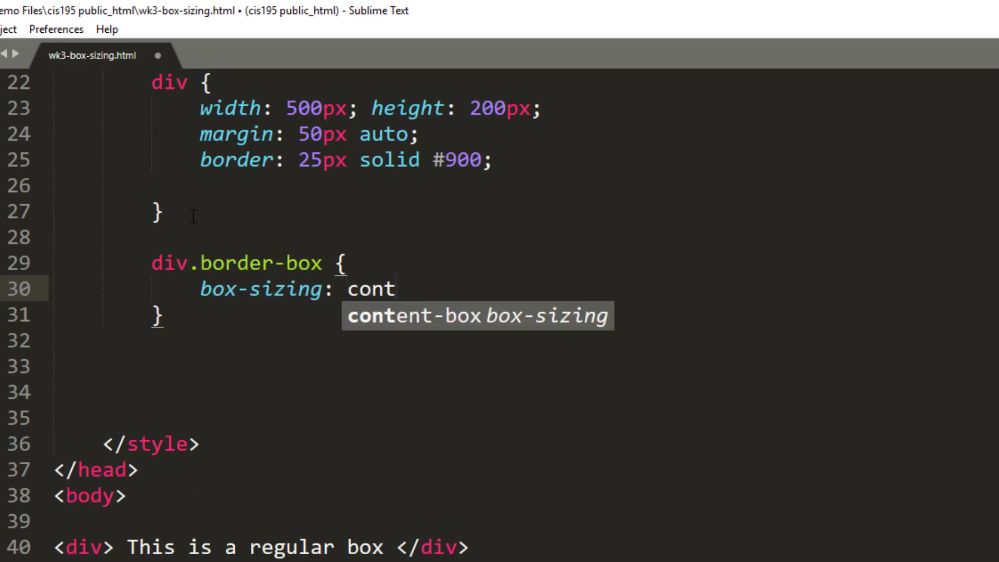
pyautogui.write('bord')
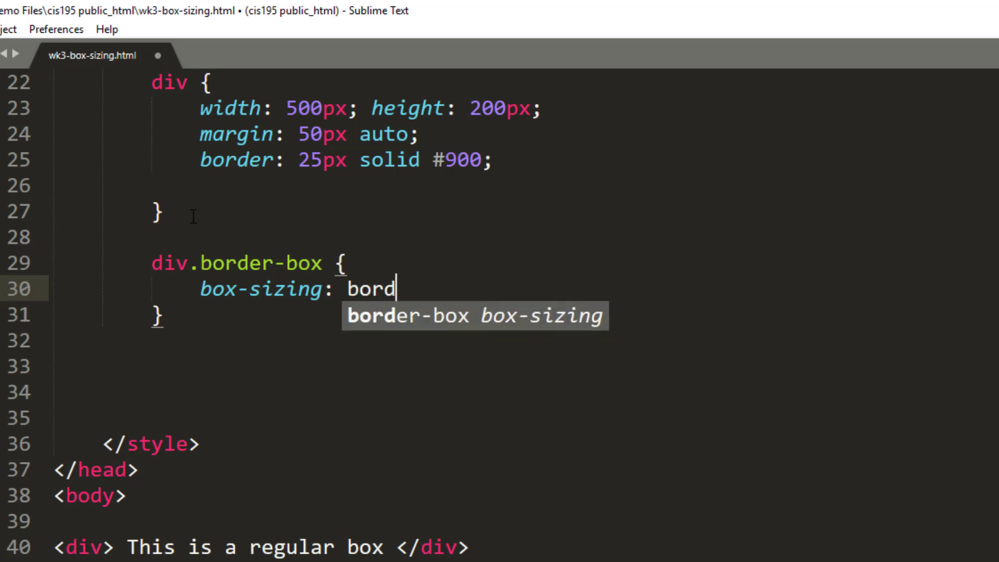
pyautogui.press('Tab')
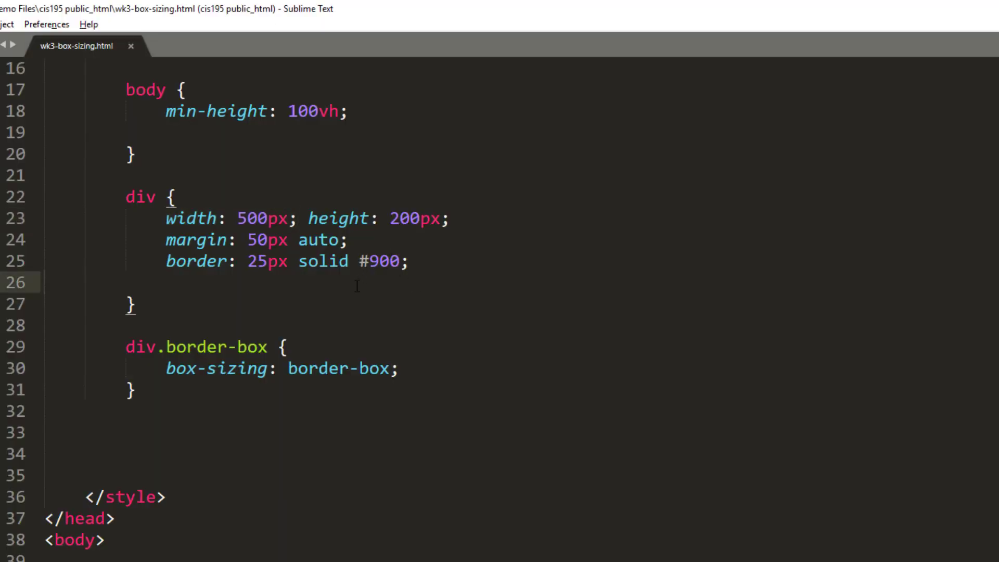
# - Begin a padding: 25px declaration inside the general div rule
pyautogui.write('padding: 2')
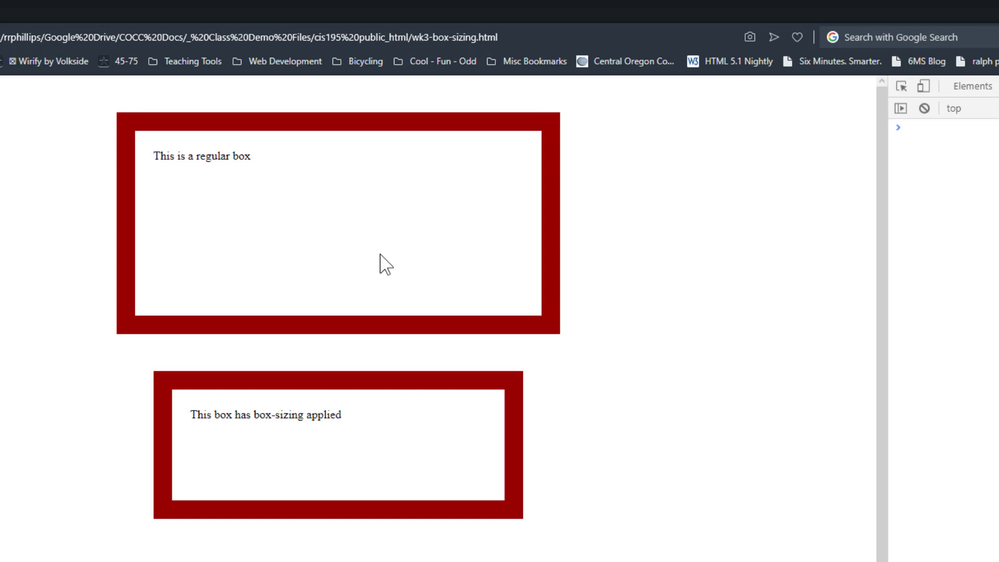
pyautogui.moveTo(356, 390)
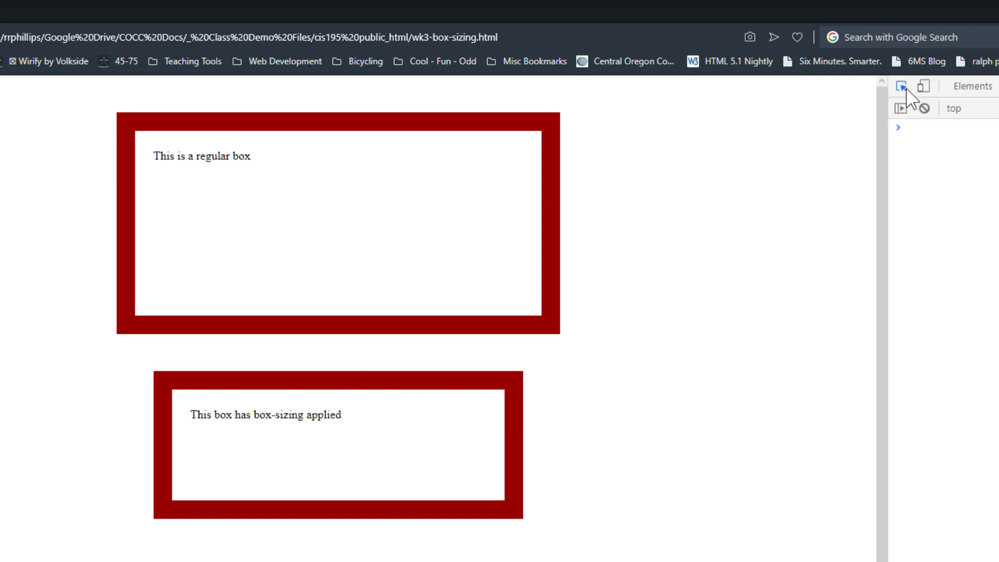
pyautogui.moveTo(513, 157)
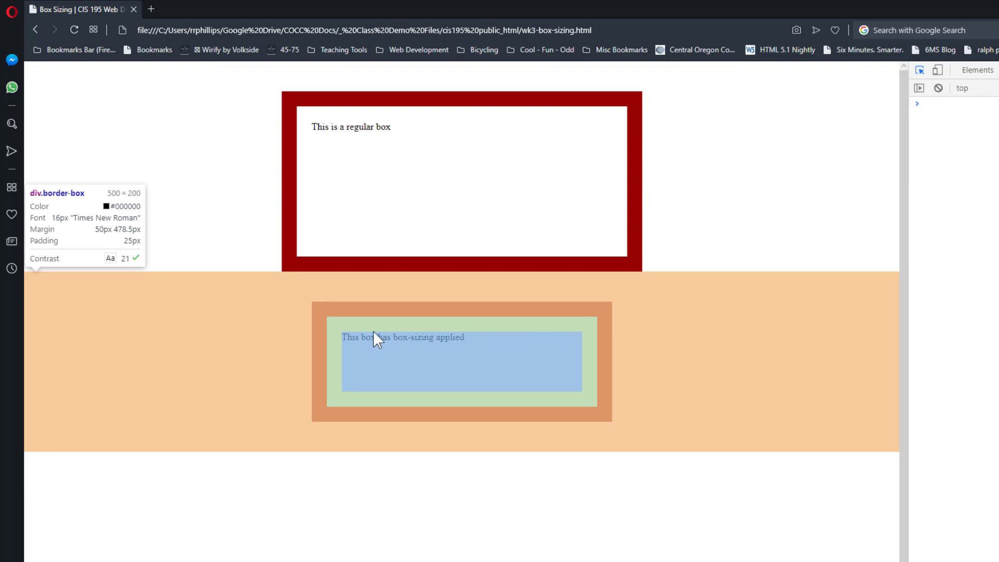
pyautogui.moveTo(378, 331)
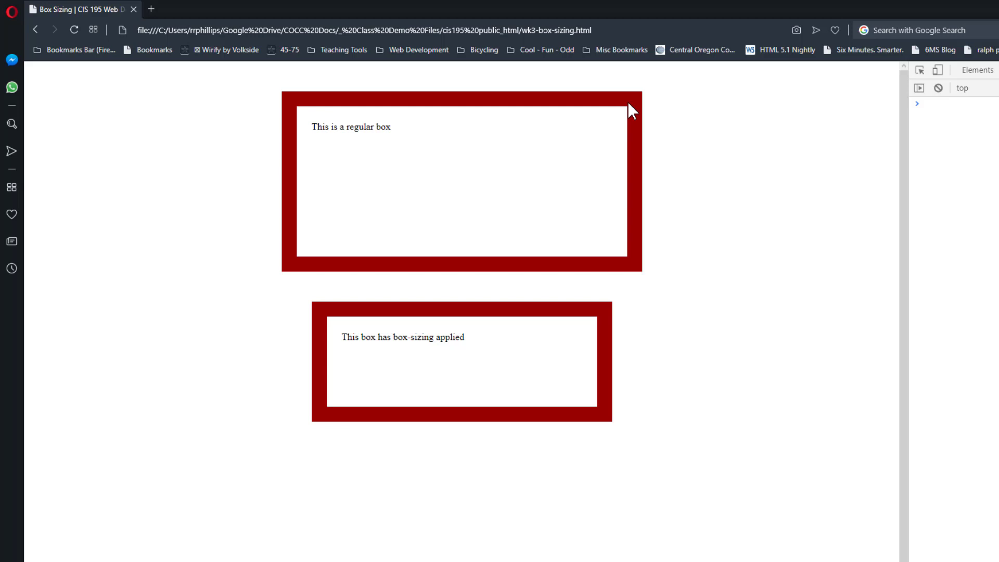
pyautogui.moveTo(413, 153)
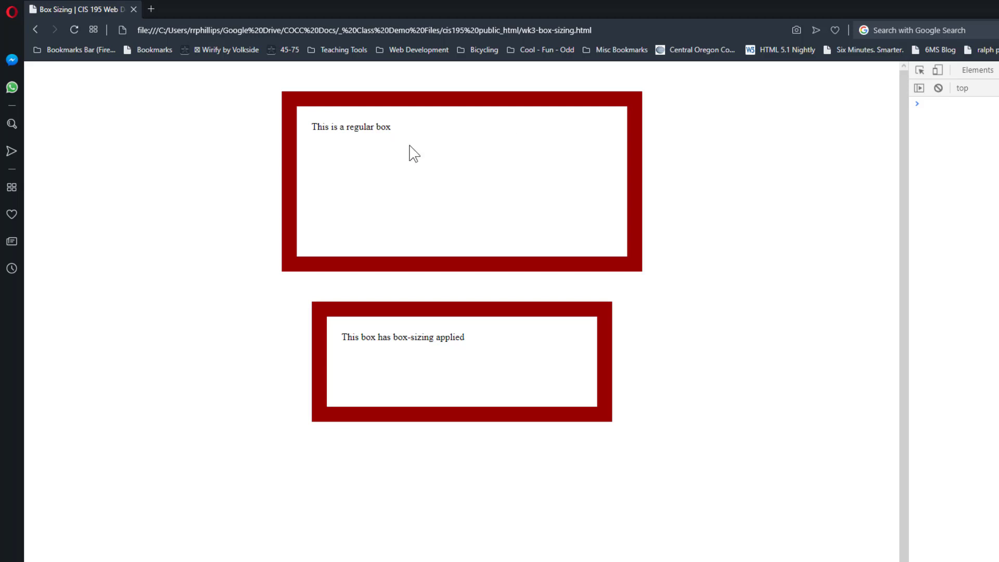
pyautogui.moveTo(414, 280)
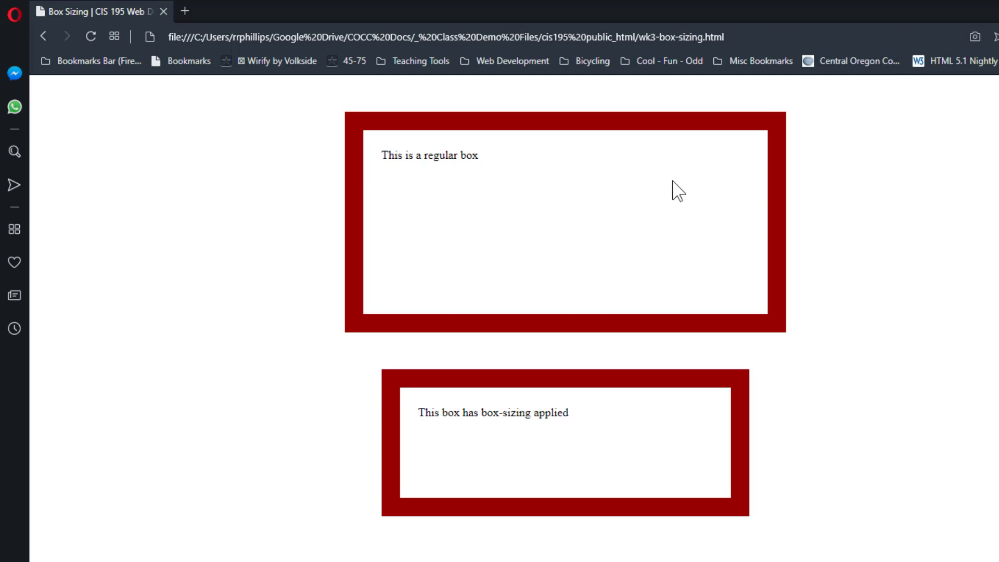
pyautogui.moveTo(759, 165)
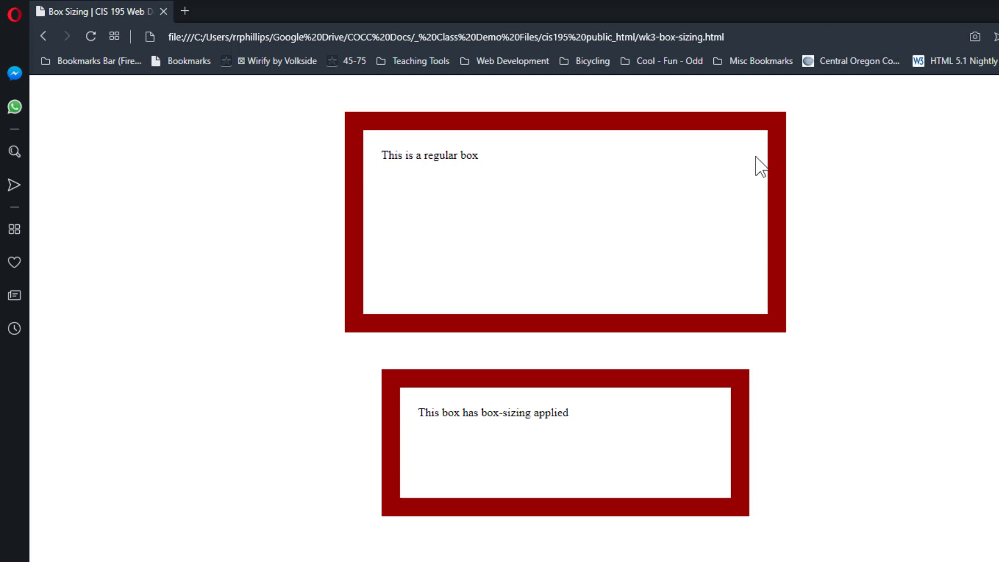
pyautogui.moveTo(351, 184)
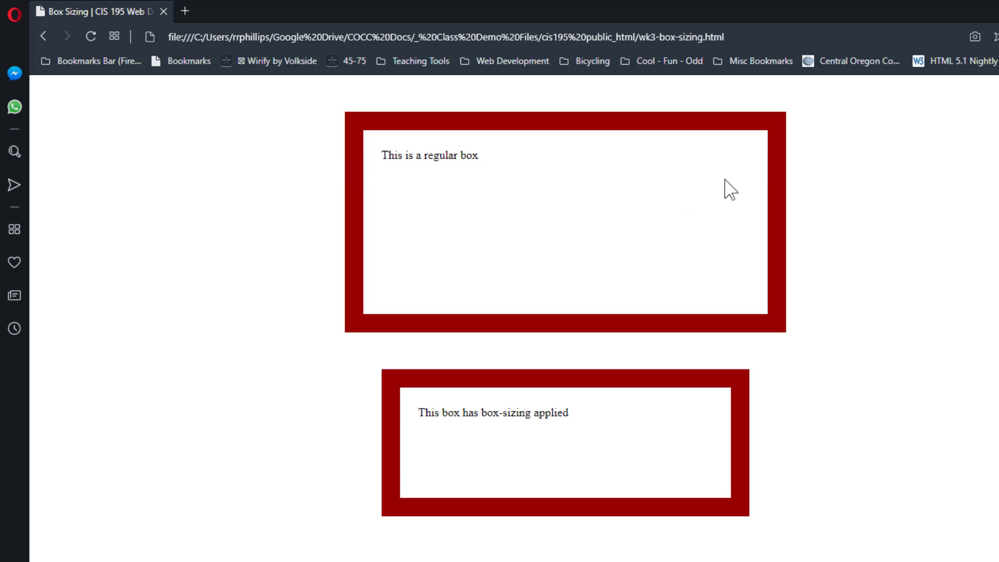
pyautogui.moveTo(778, 169)
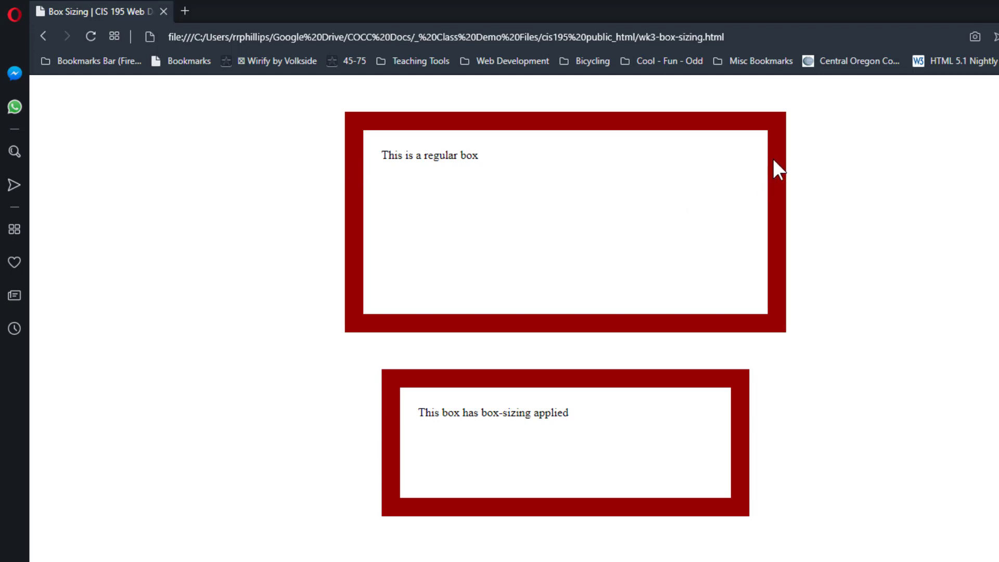
pyautogui.moveTo(654, 189)
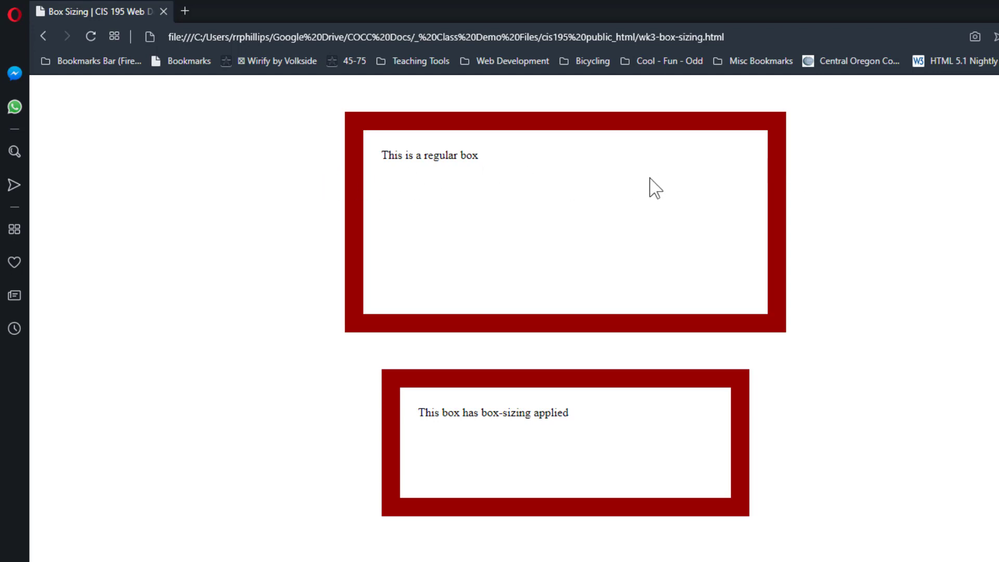
pyautogui.moveTo(360, 186)
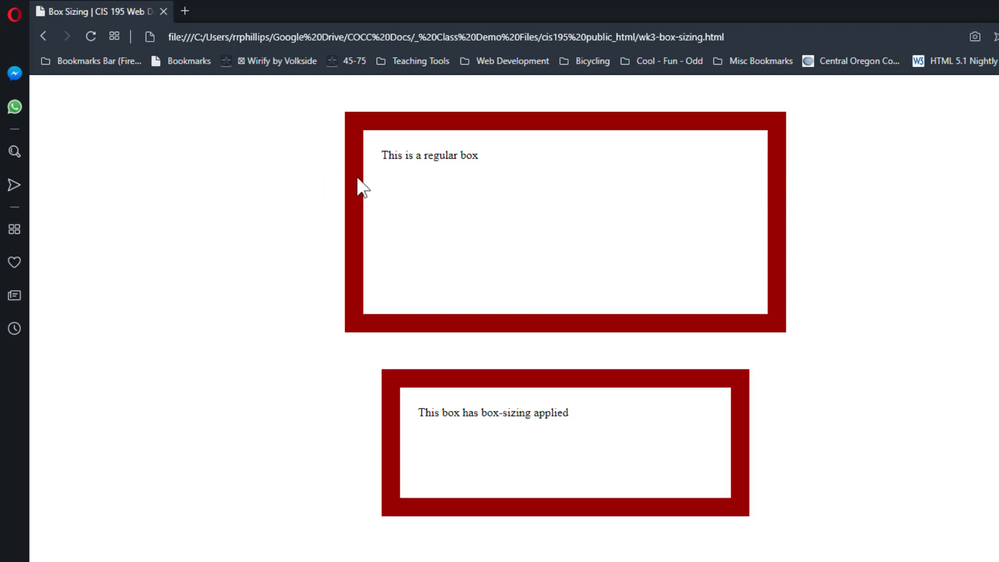
pyautogui.moveTo(695, 415)
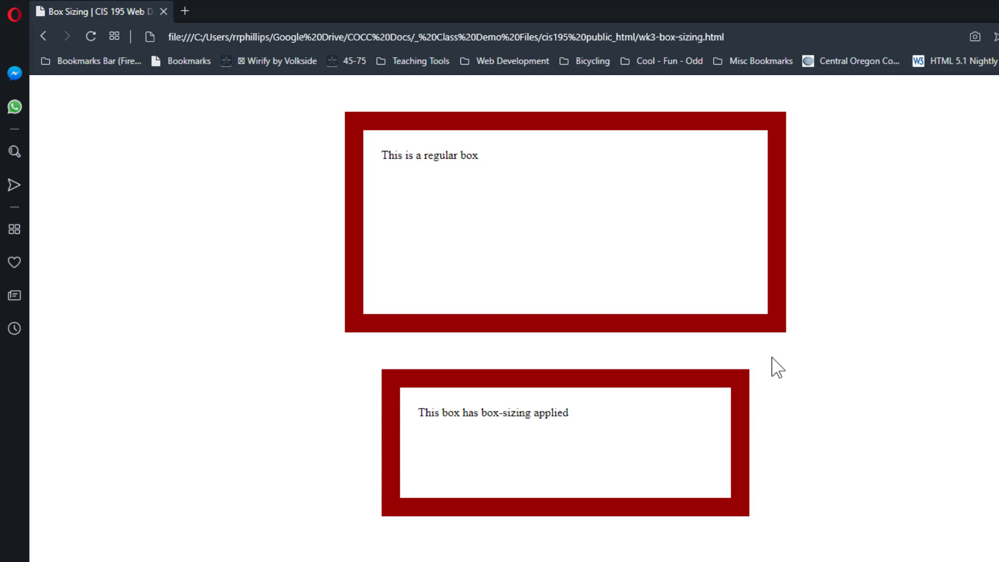
pyautogui.moveTo(775, 387)
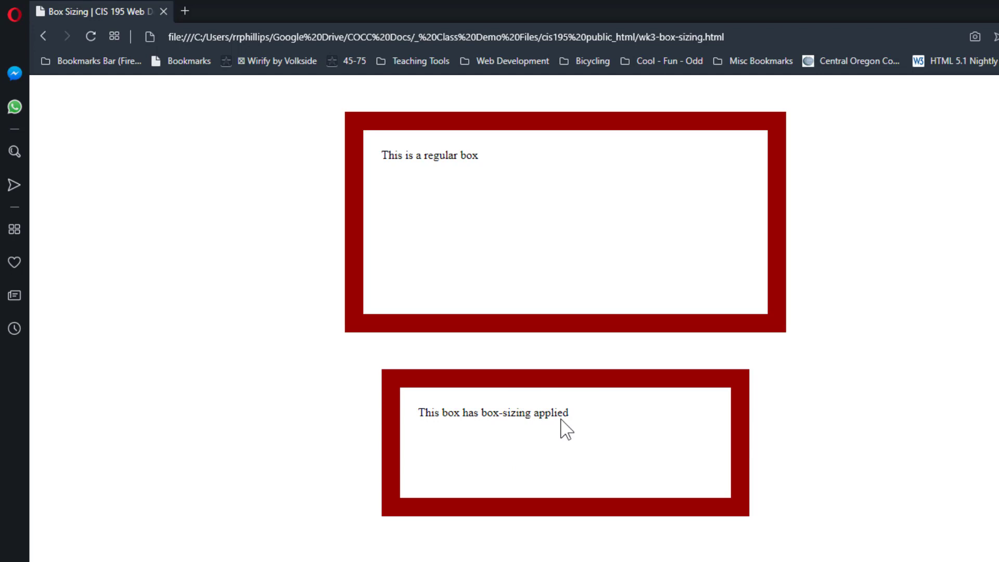
pyautogui.moveTo(450, 375)
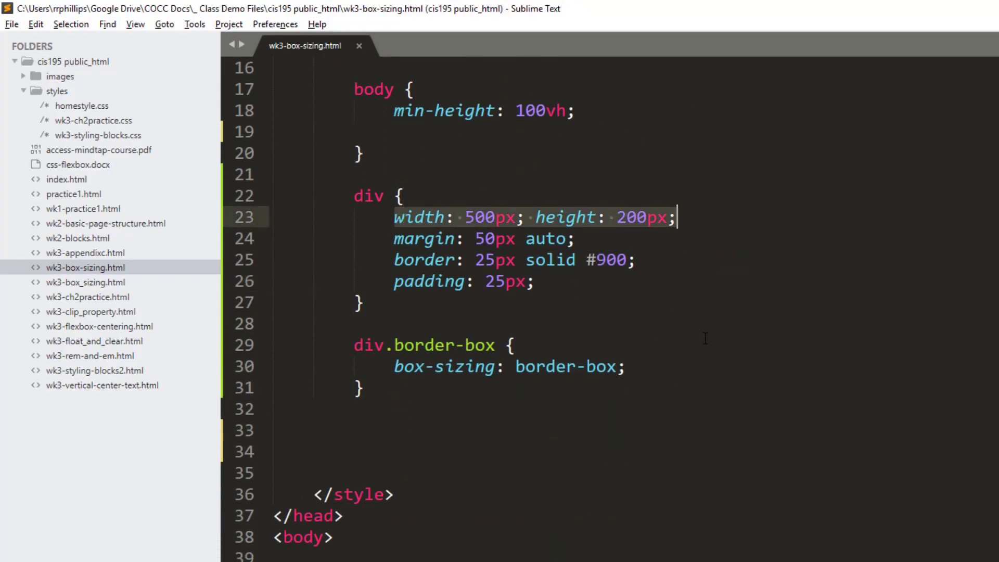
# - Append box-sizing: border-box to the universal * reset rule
pyautogui.scroll(-3)
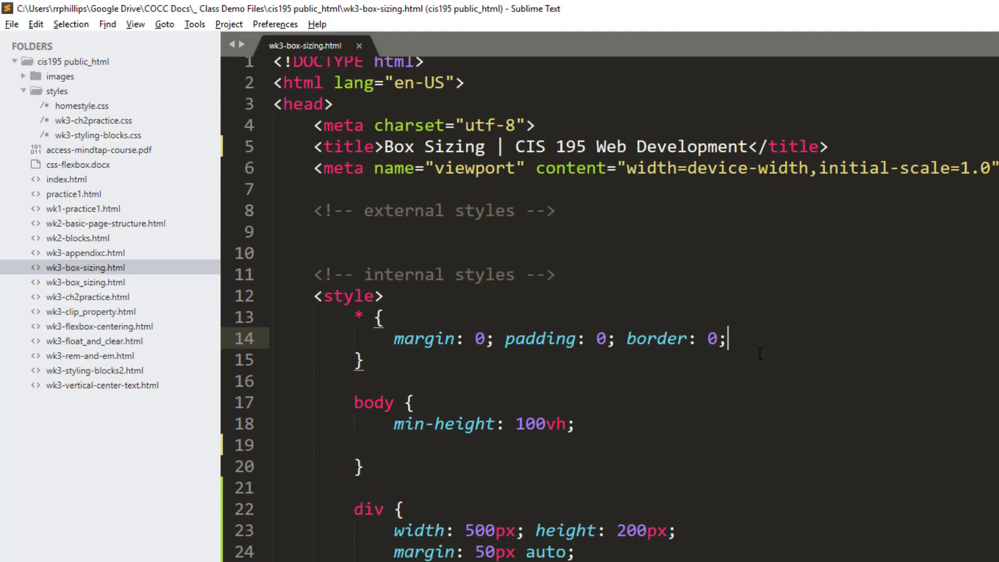
pyautogui.write('box-sizing: bo;')
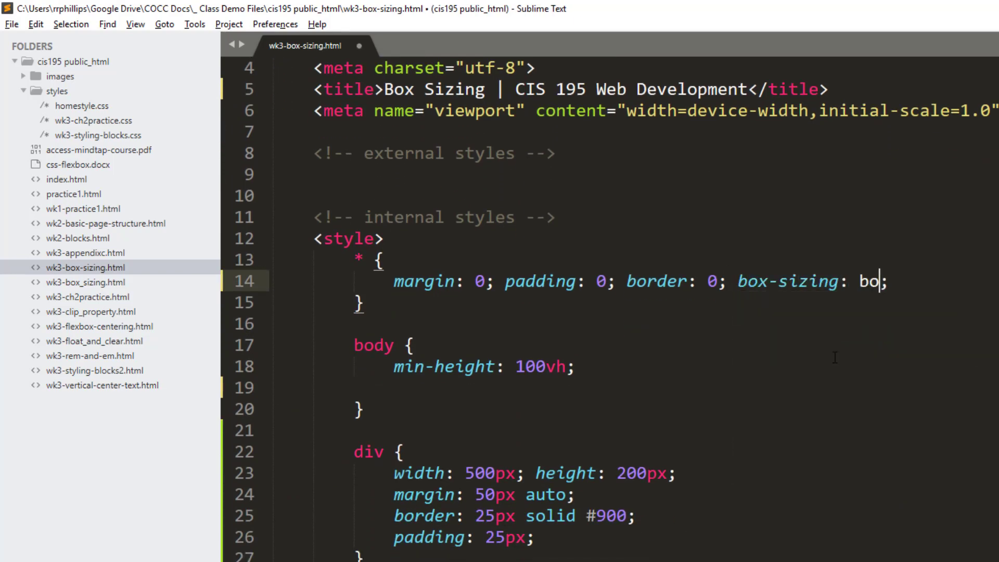
pyautogui.write('rder-box')
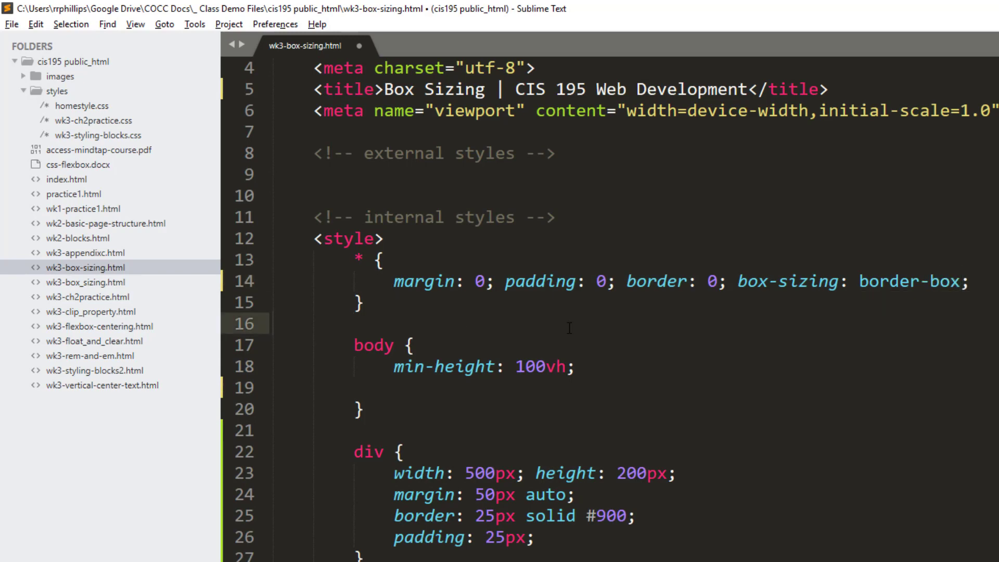
pyautogui.scroll(-3)
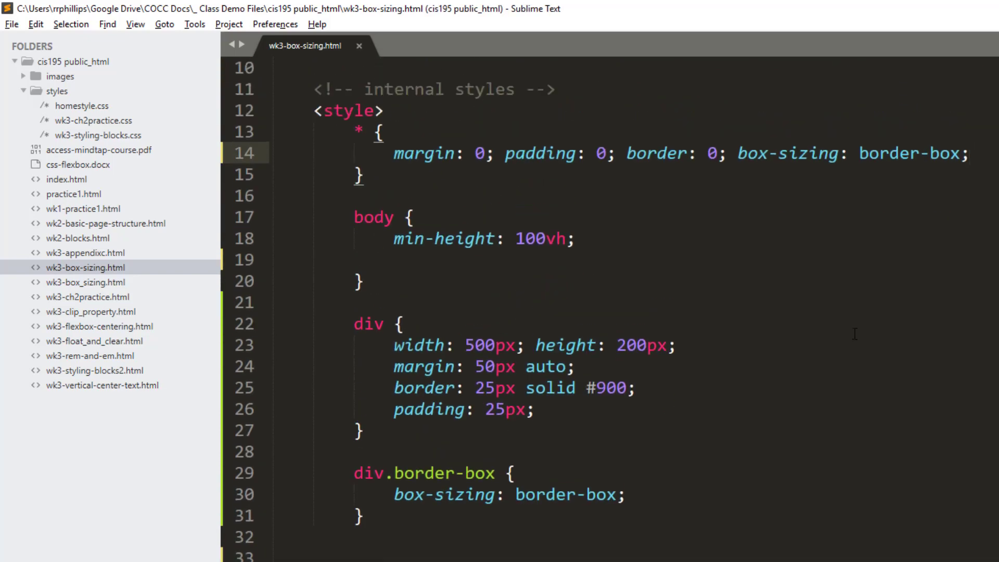
pyautogui.click(446, 495)
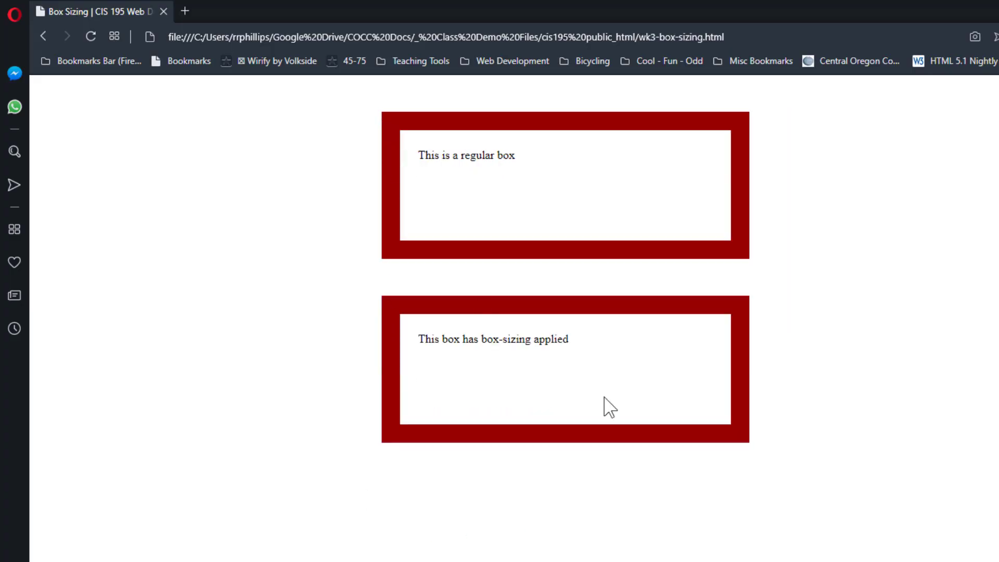
pyautogui.moveTo(816, 417)
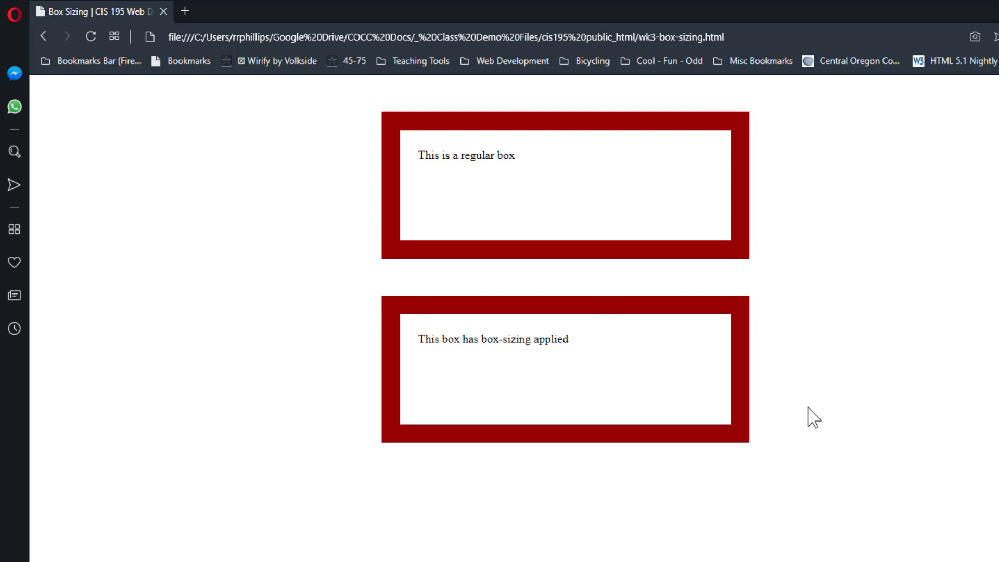